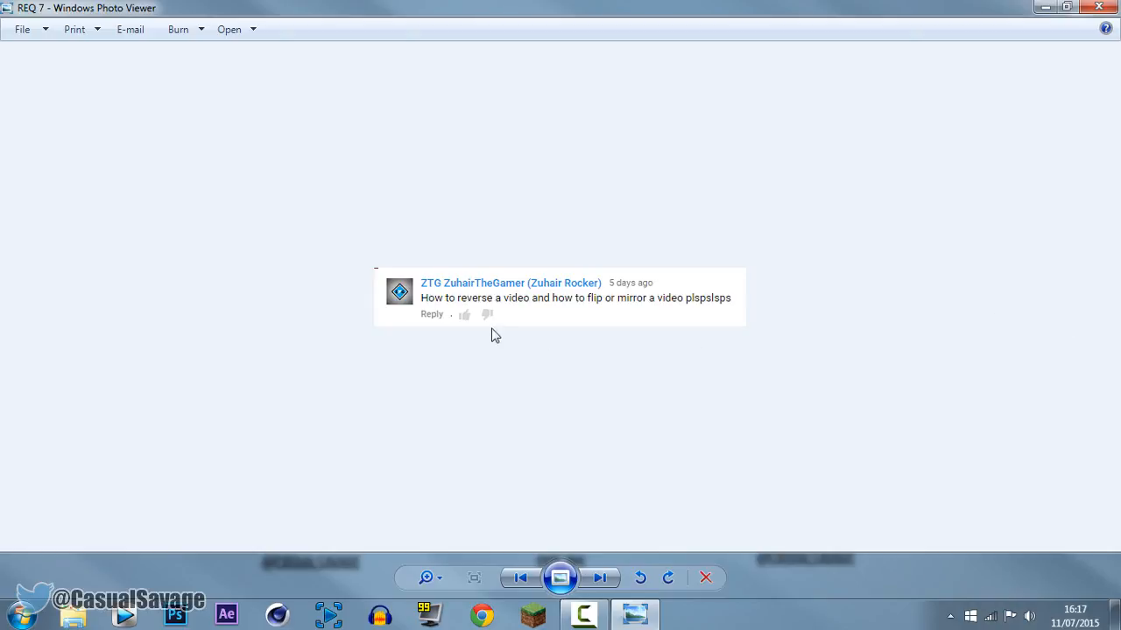
mouse_move(584, 322)
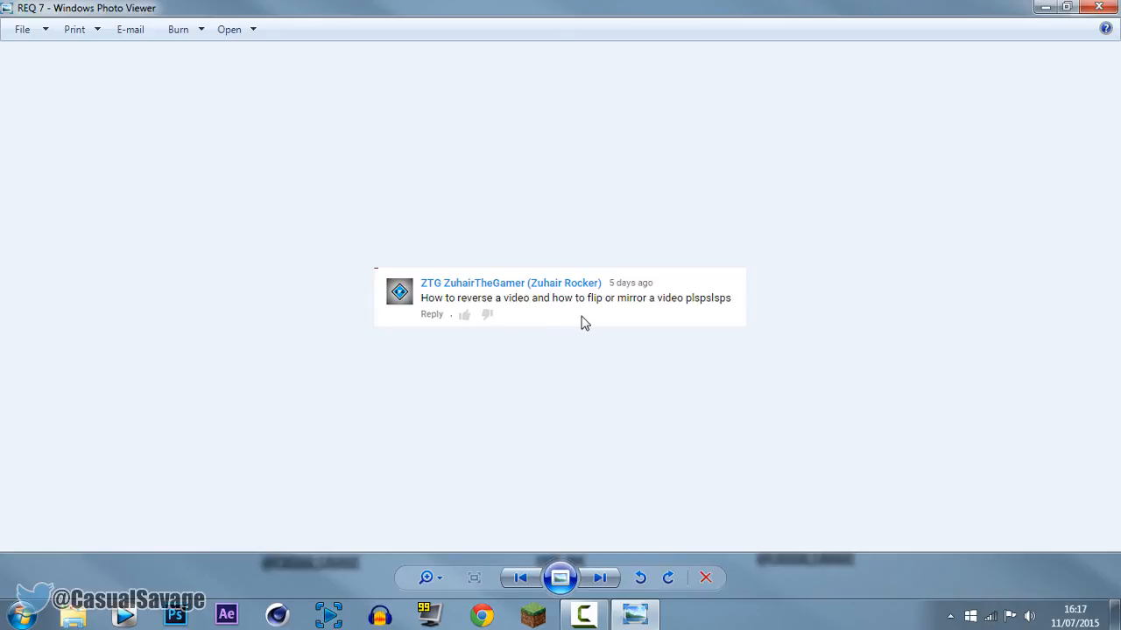
mouse_move(455, 305)
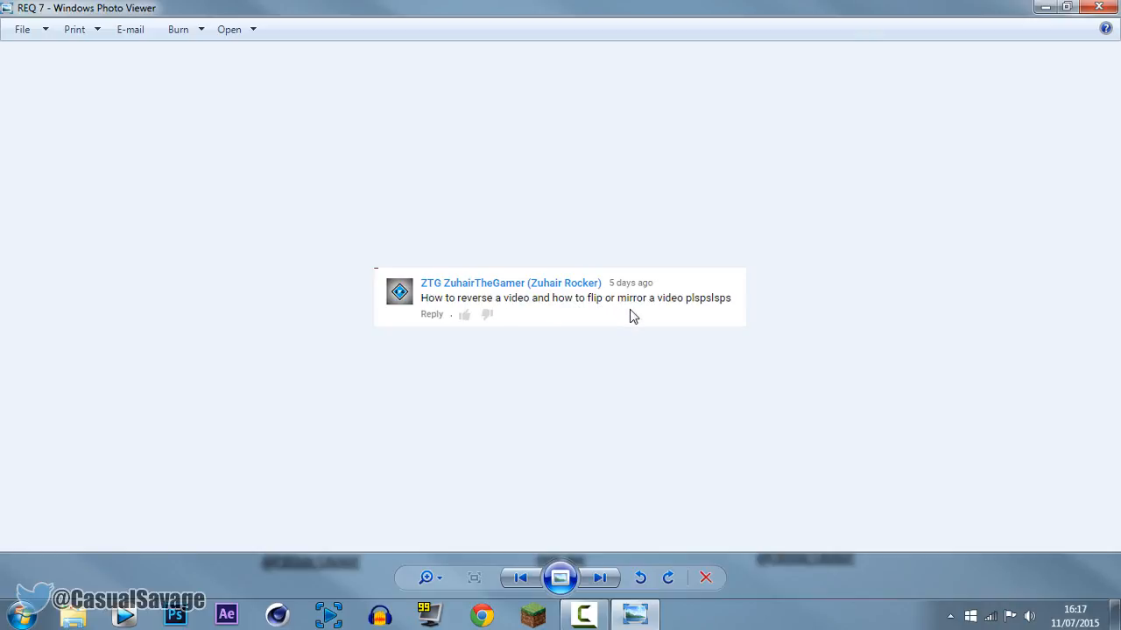
Step: Search the Video FX list for 'mirror' and show the Sony Mirror effect's reflect presets
left_click(582, 613)
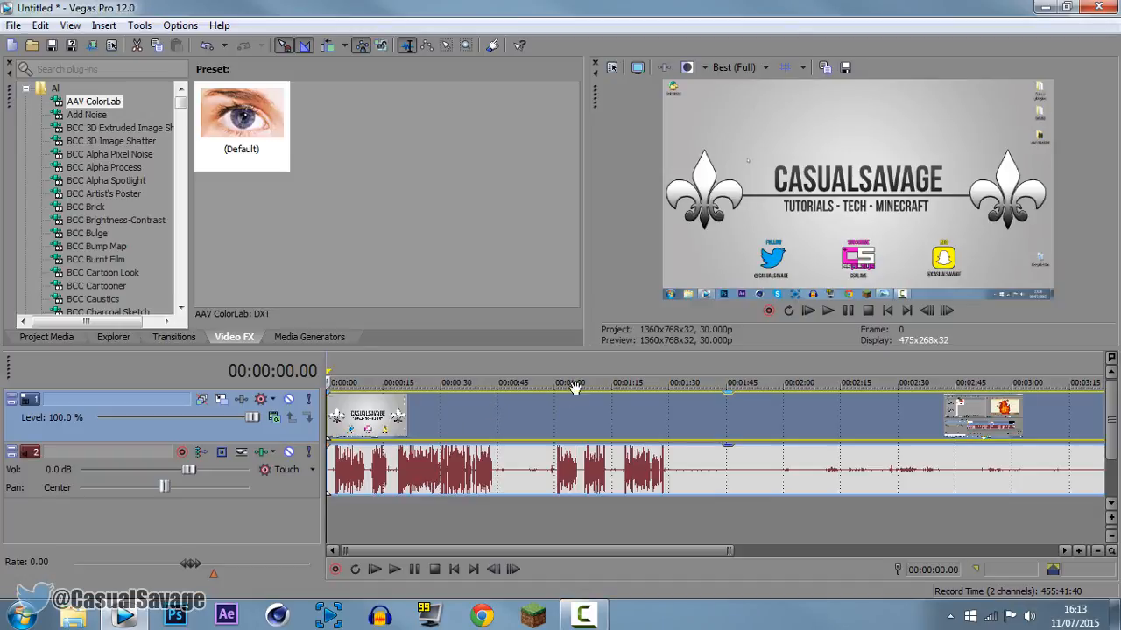
mouse_move(889, 217)
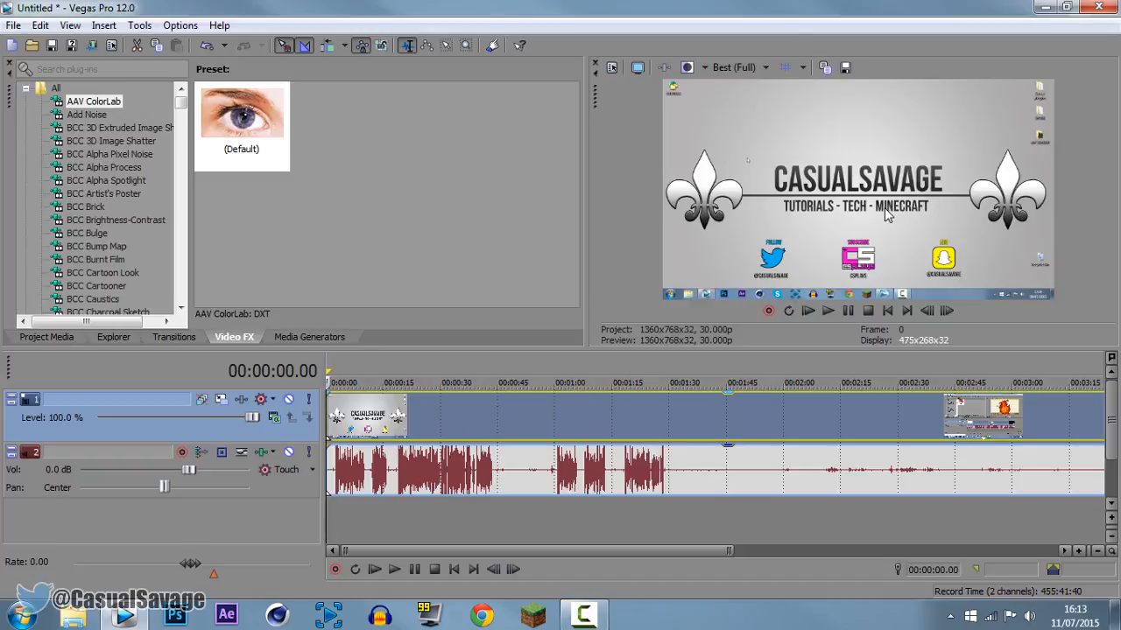
mouse_move(539, 294)
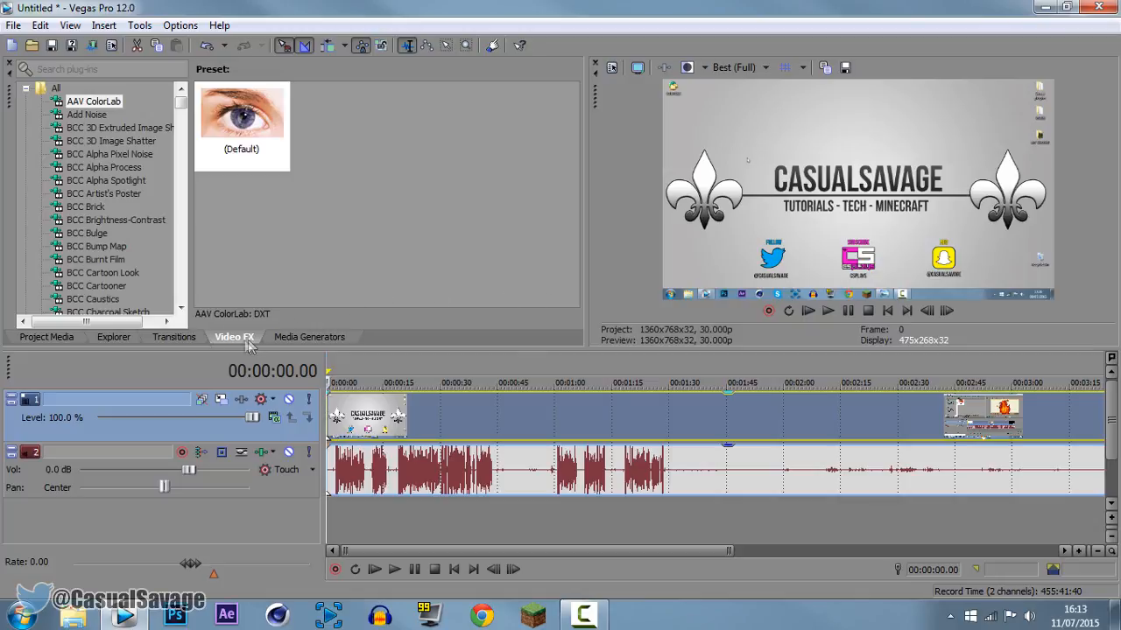
left_click(70, 24)
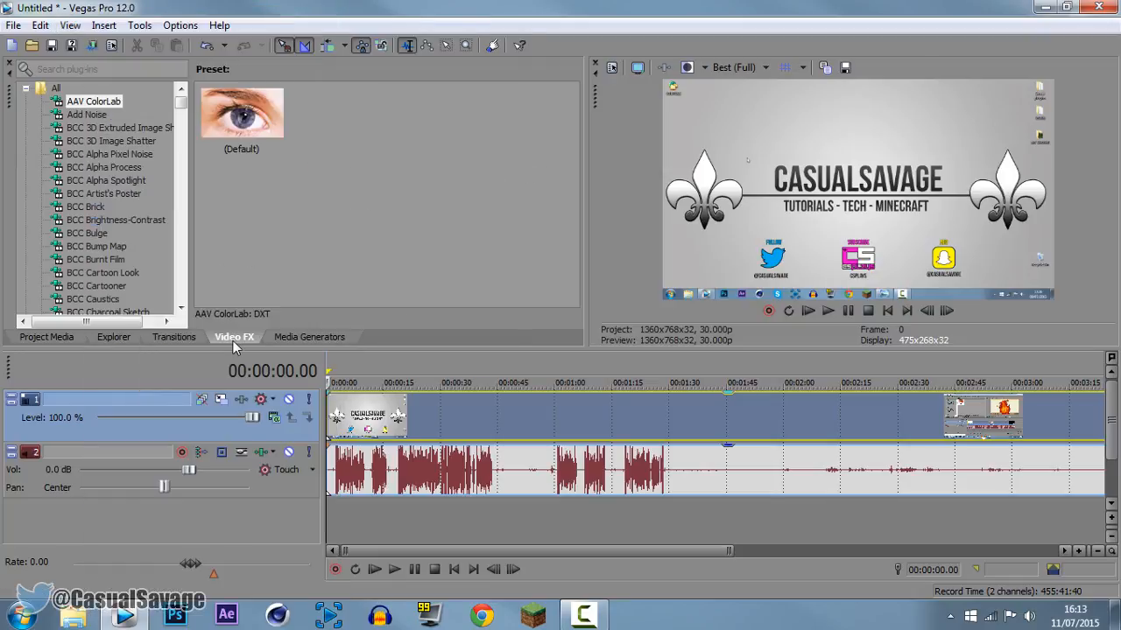
mouse_move(108, 196)
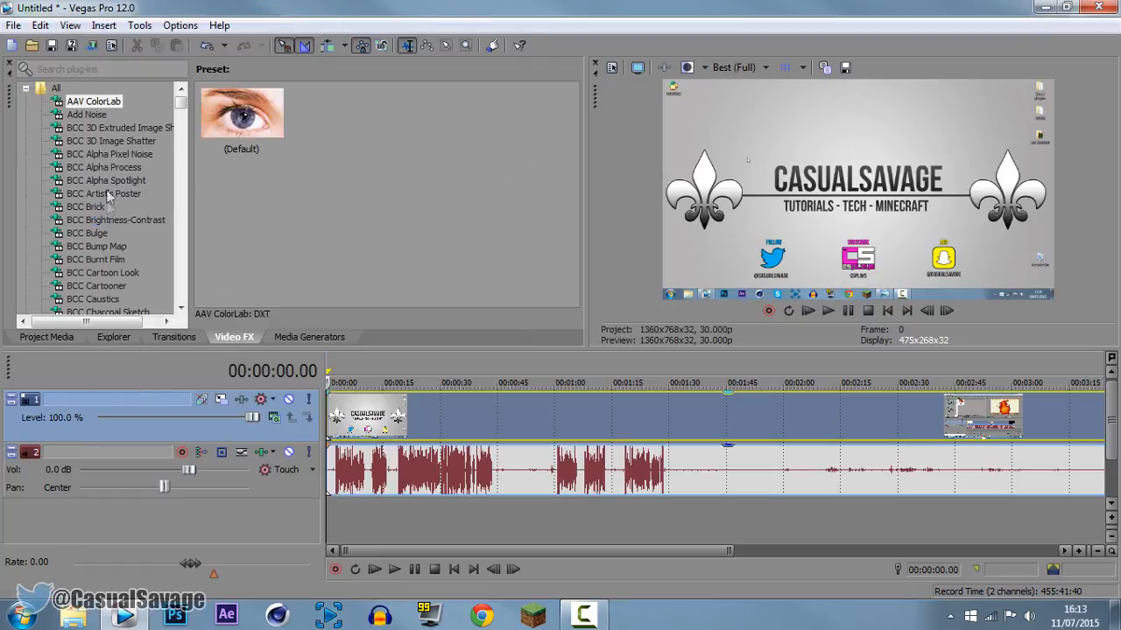
left_click(96, 69)
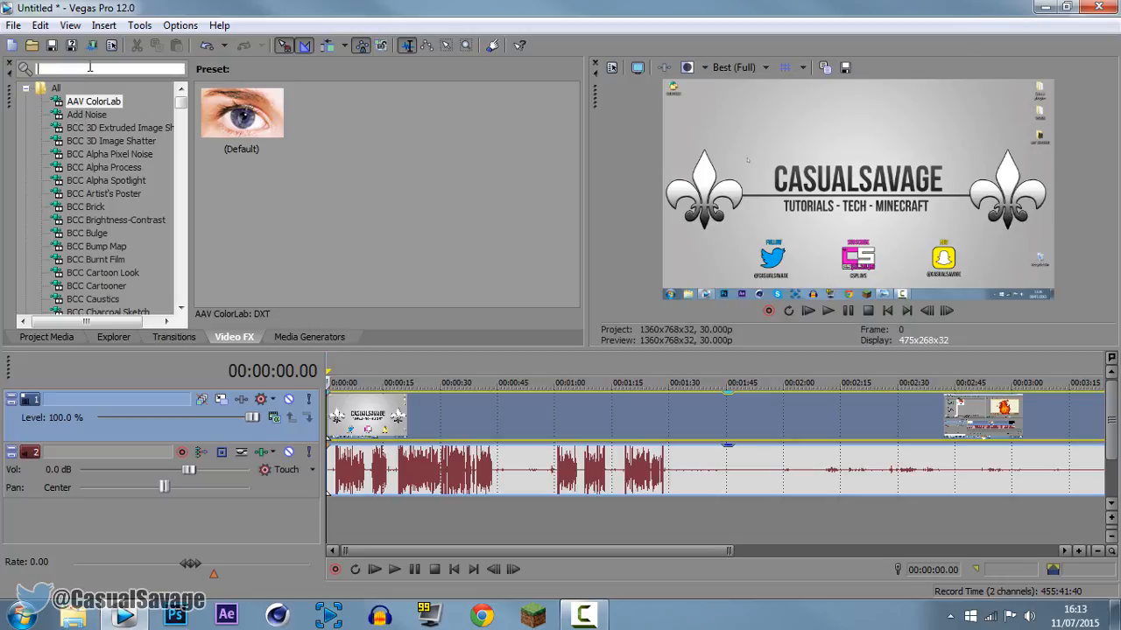
type("mirror")
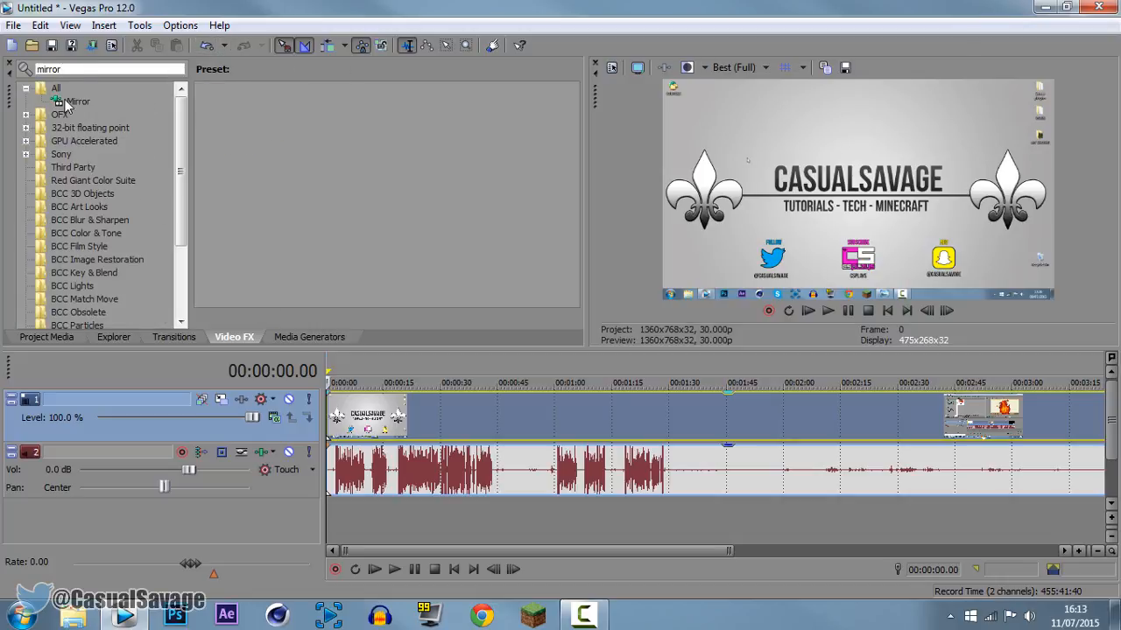
left_click(79, 102)
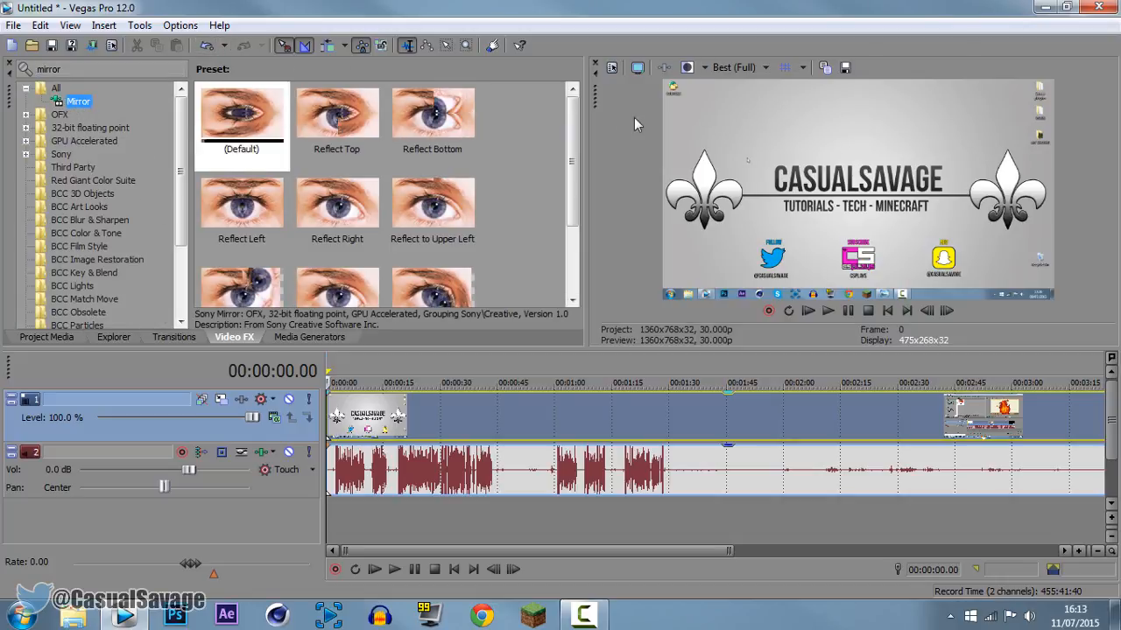
scroll("down", 3)
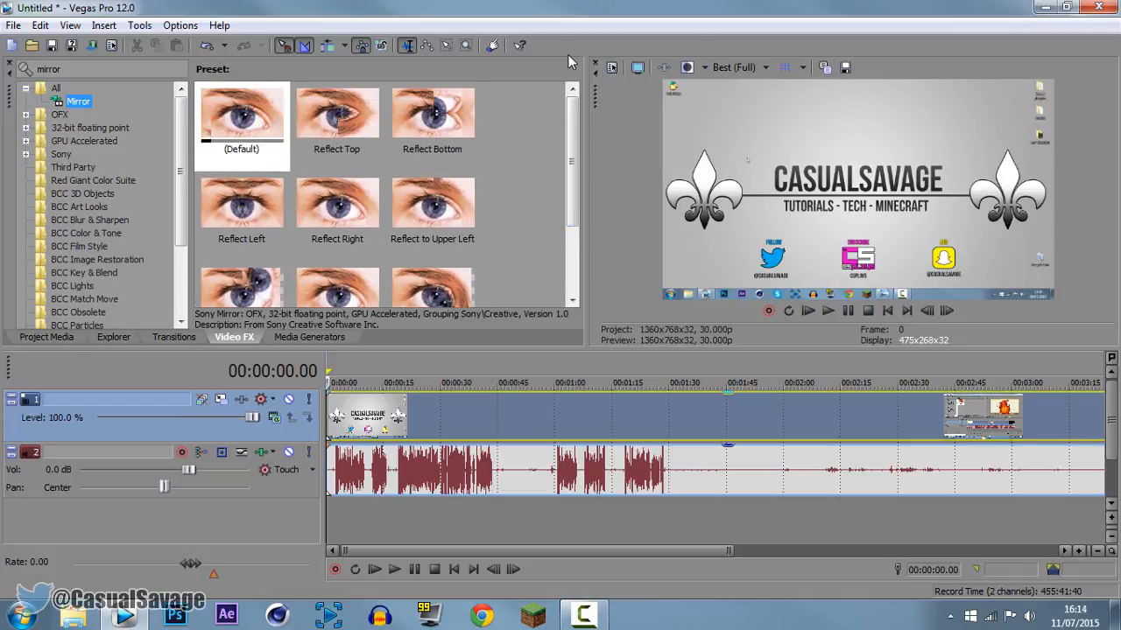
Step: Apply the (Default) Mirror preset to the timeline clip and try its reflect presets
left_click(242, 112)
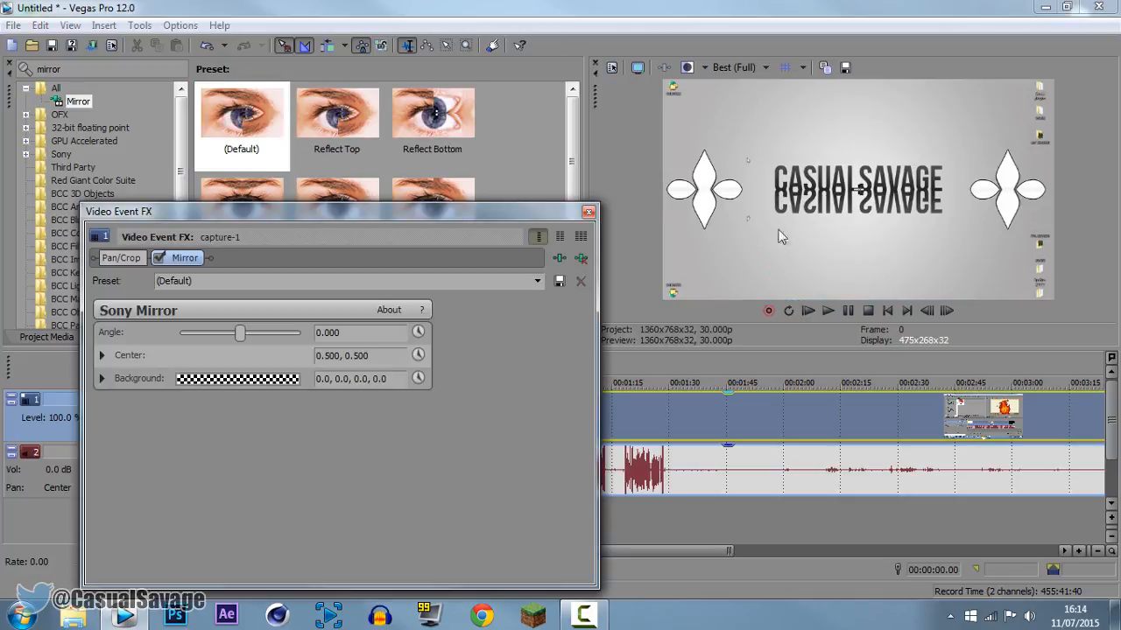
left_click(588, 210)
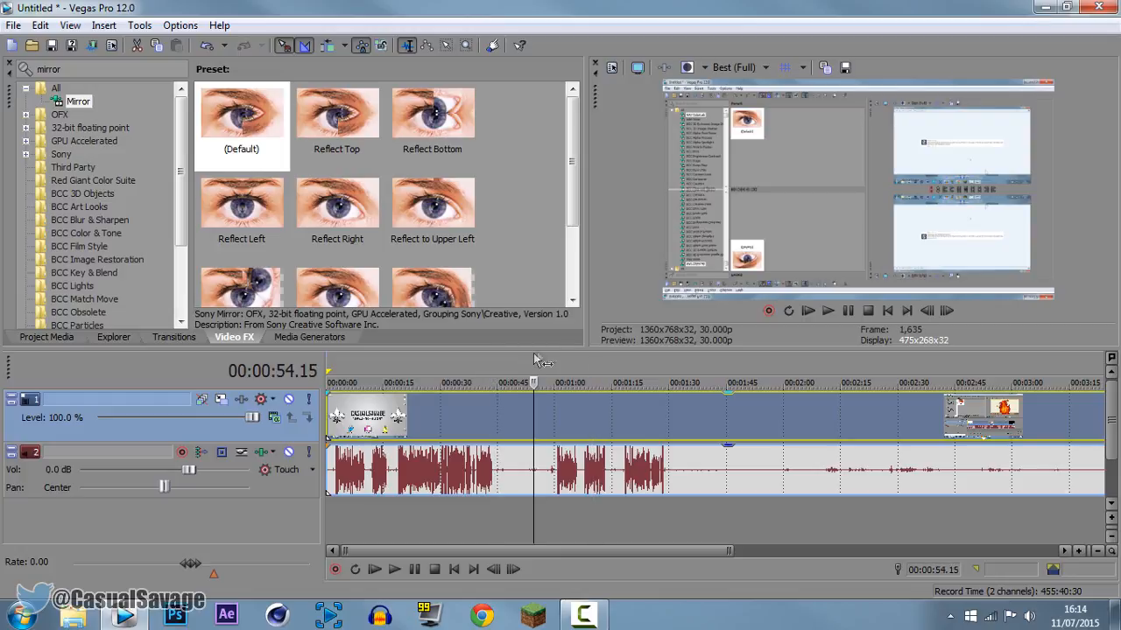
mouse_move(977, 218)
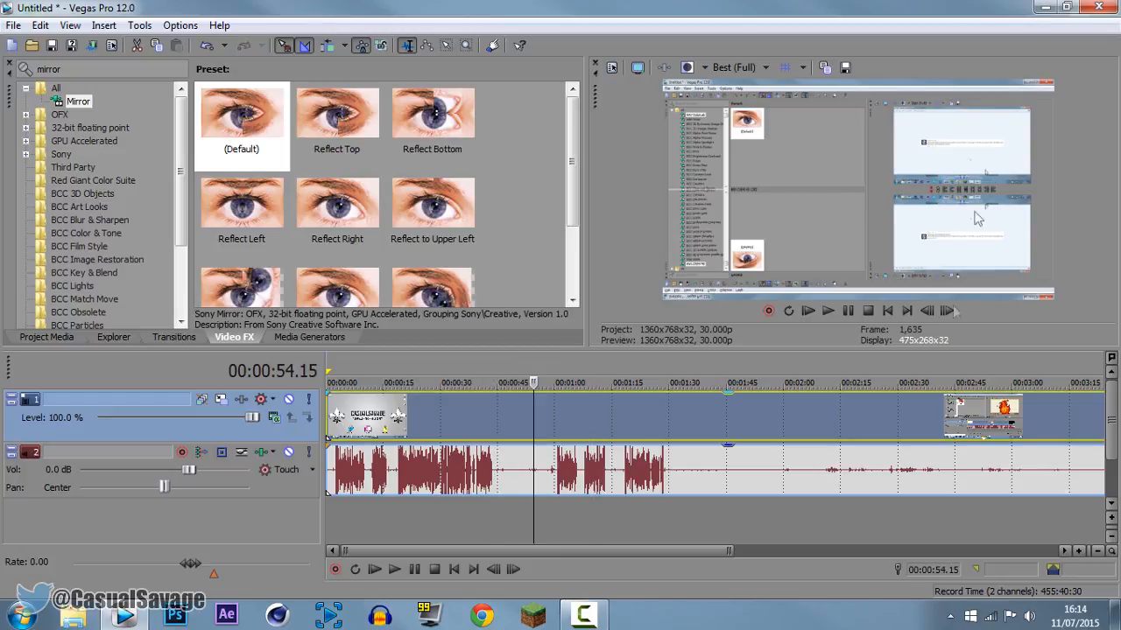
mouse_move(314, 243)
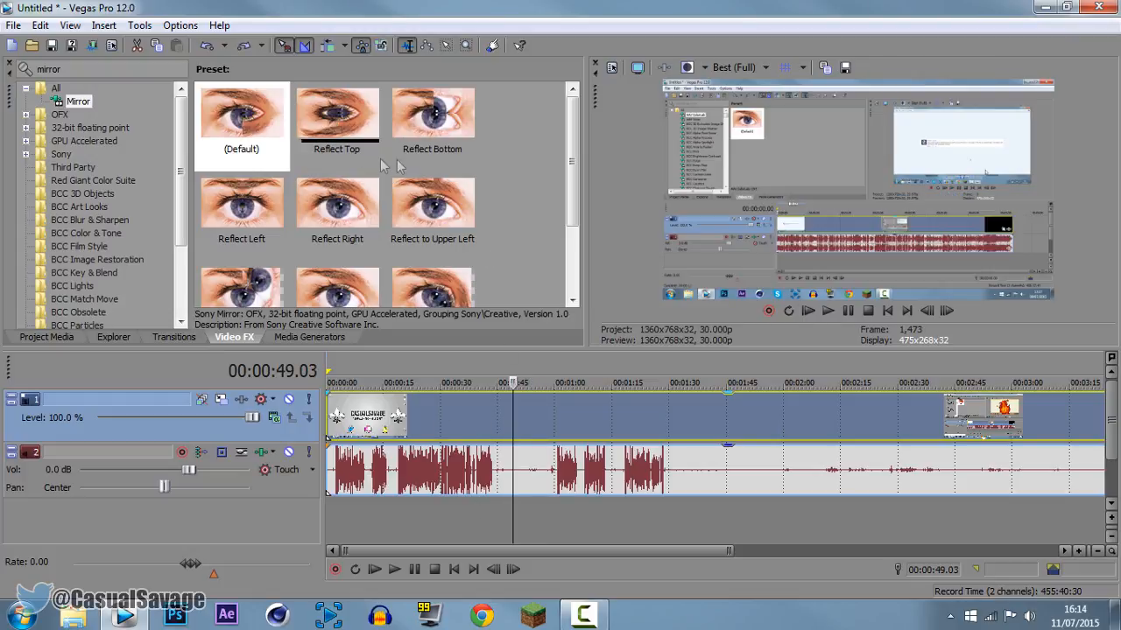
left_click(431, 211)
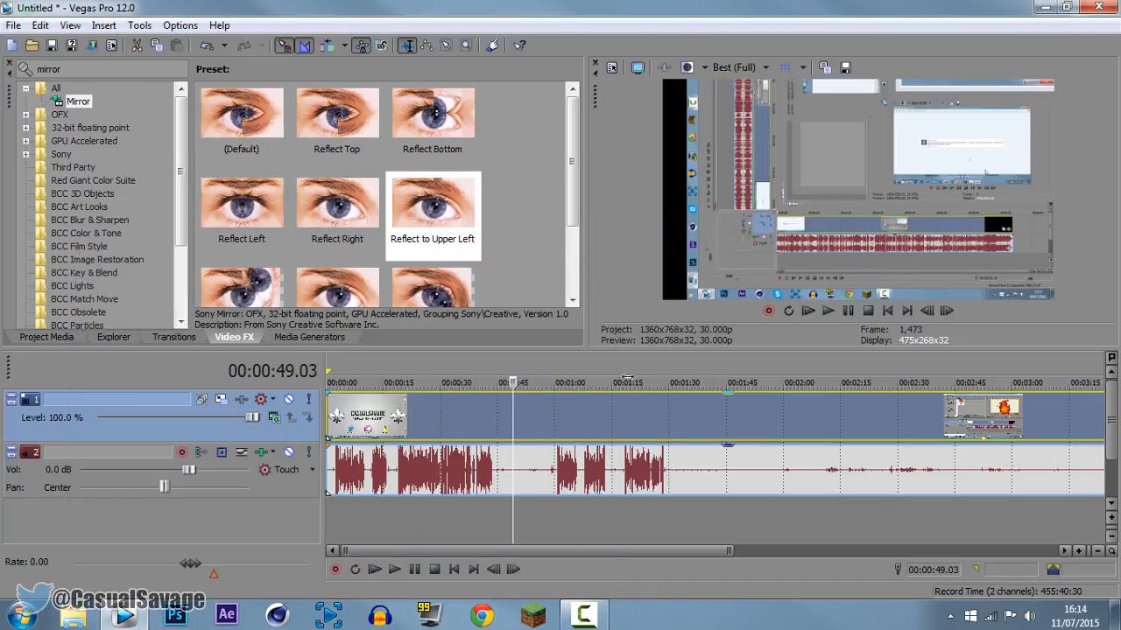
left_click(430, 113)
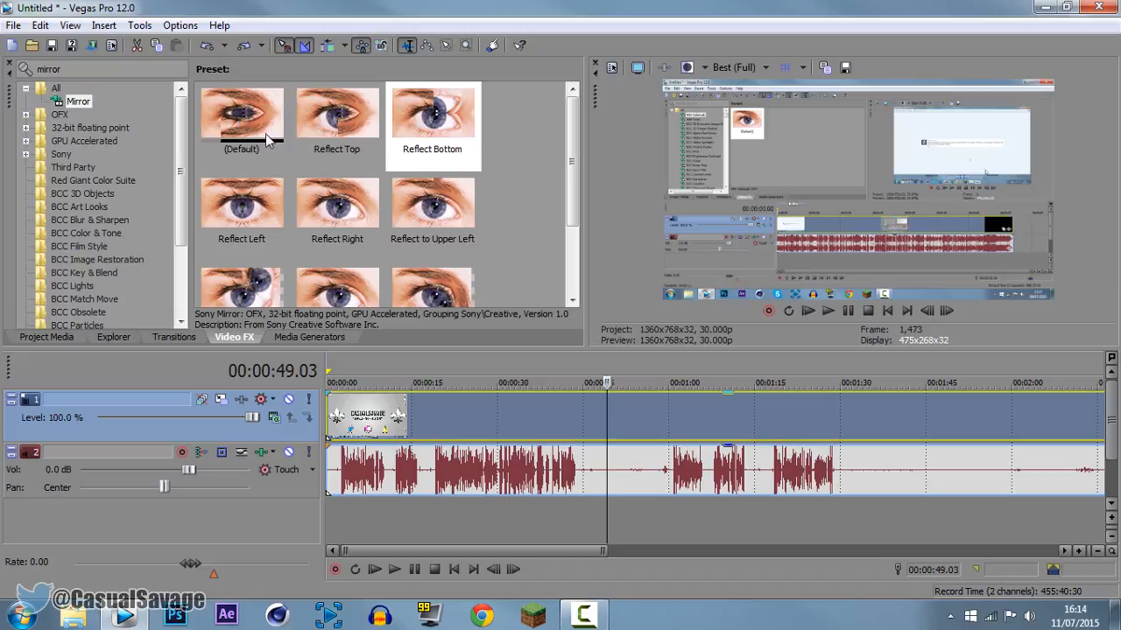
double_click(242, 114)
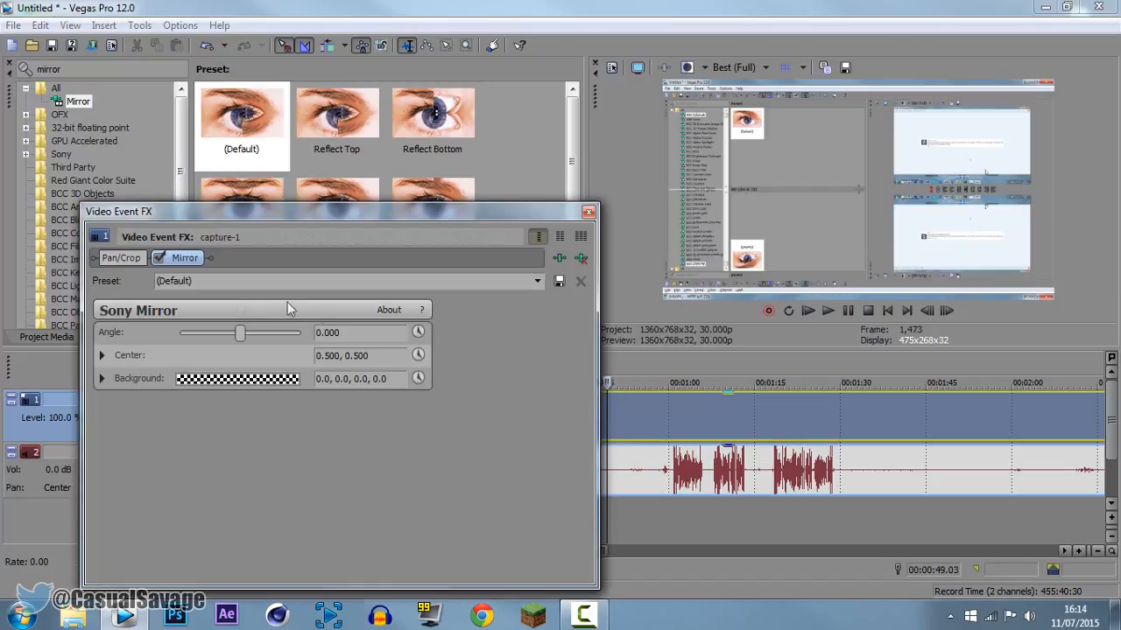
mouse_move(242, 343)
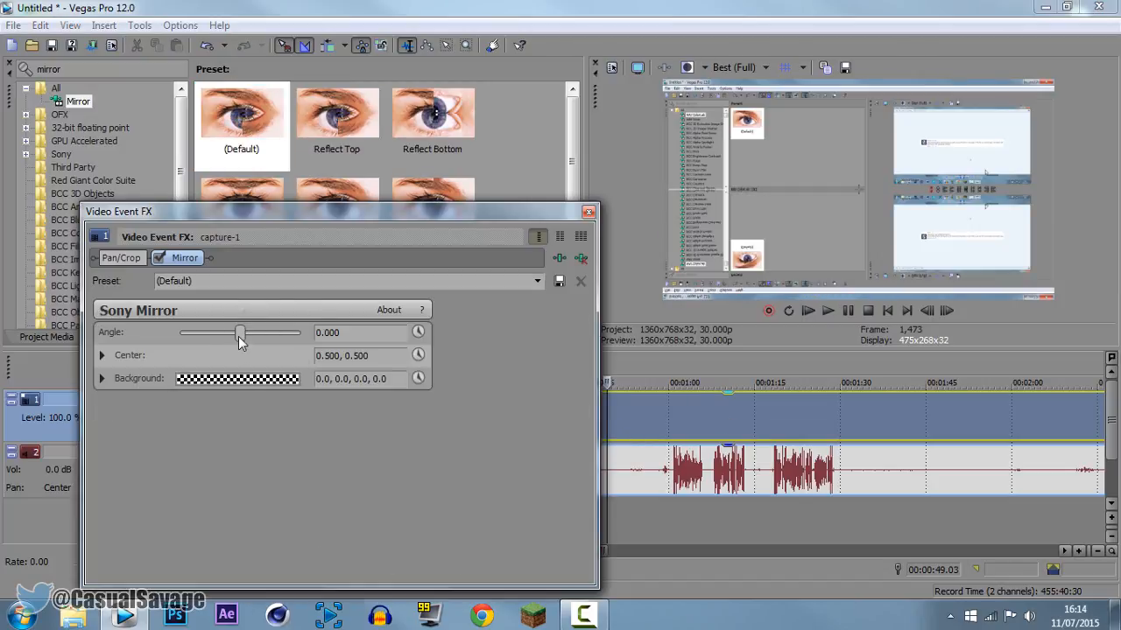
left_click_drag(242, 333, 270, 333)
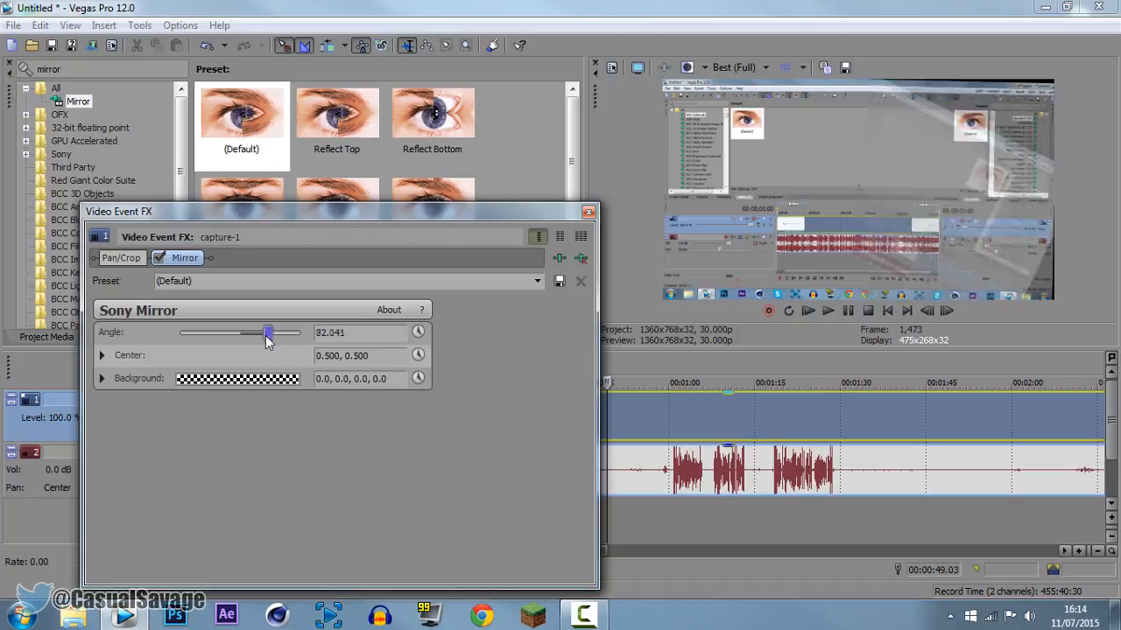
left_click_drag(266, 332, 179, 333)
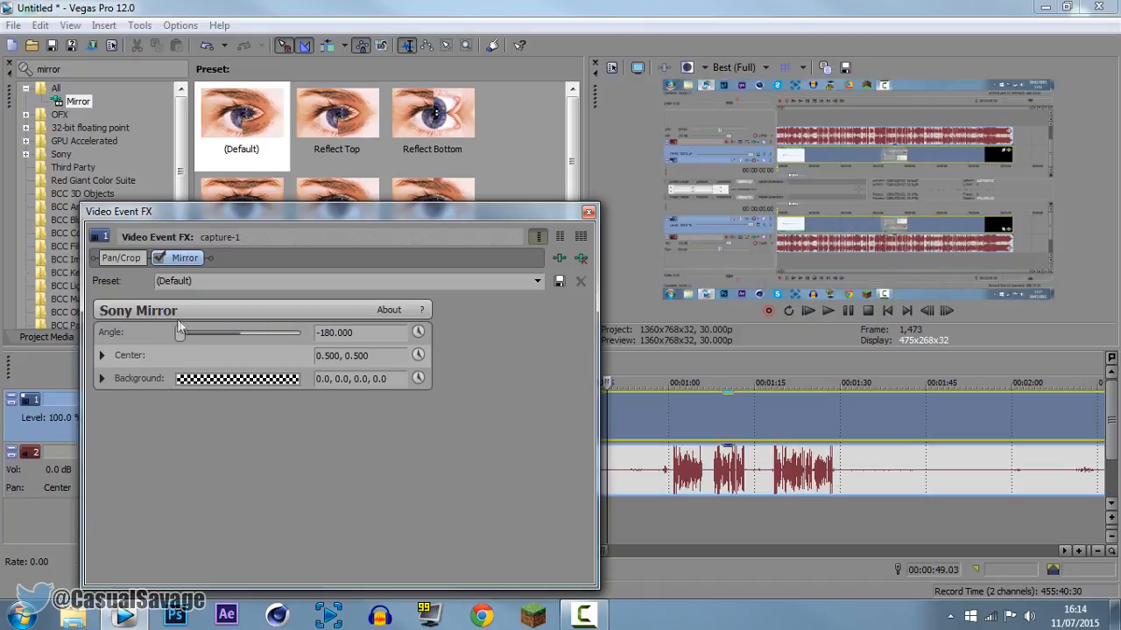
left_click_drag(179, 333, 185, 333)
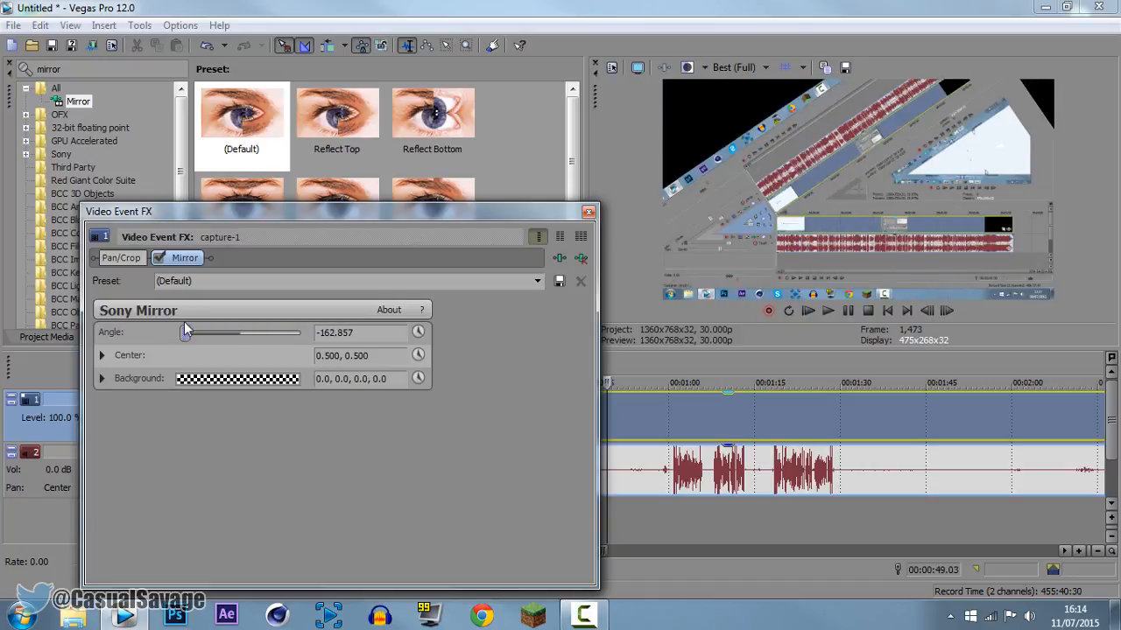
left_click_drag(185, 333, 206, 333)
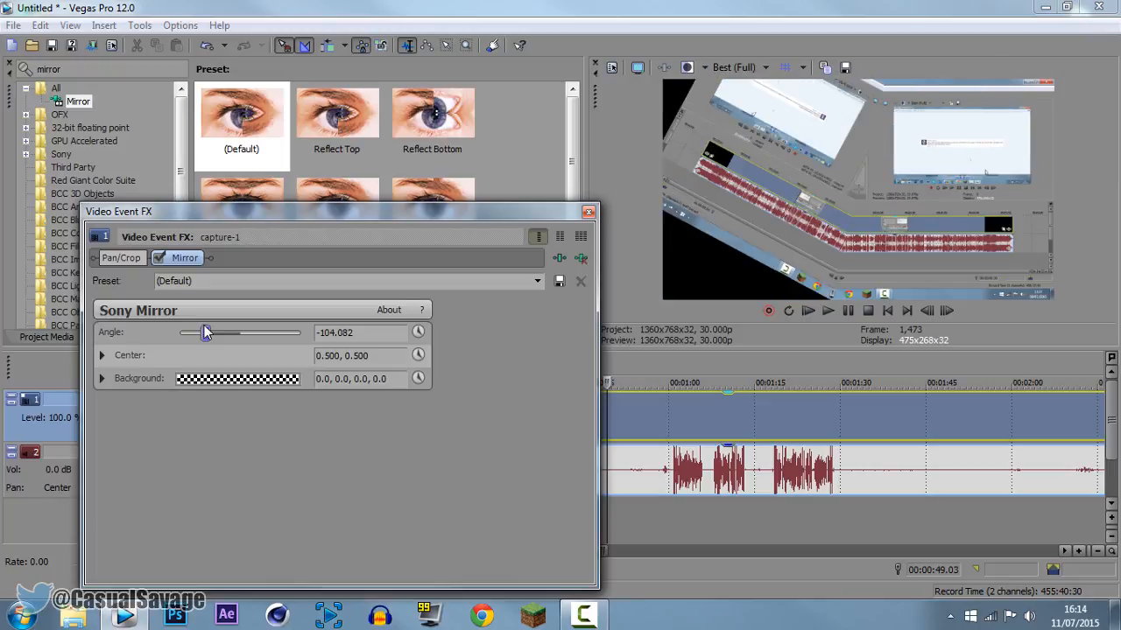
left_click_drag(208, 333, 301, 333)
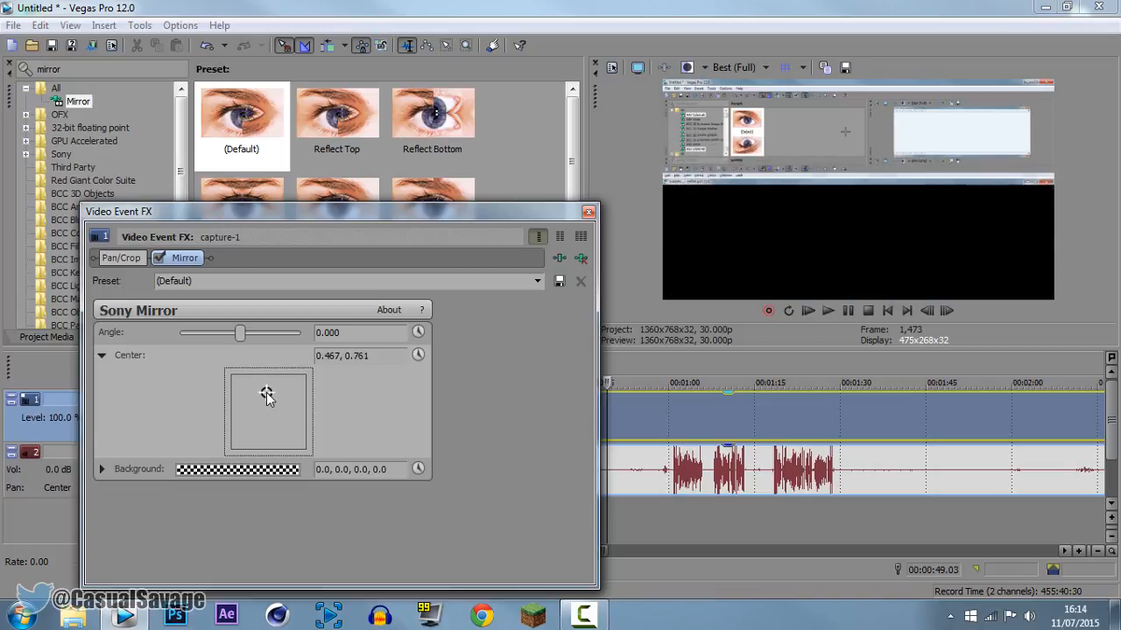
Step: Drag the mirror centre down and back, reset it to 0.500, 0.500, and expand Background
left_click_drag(266, 394, 264, 441)
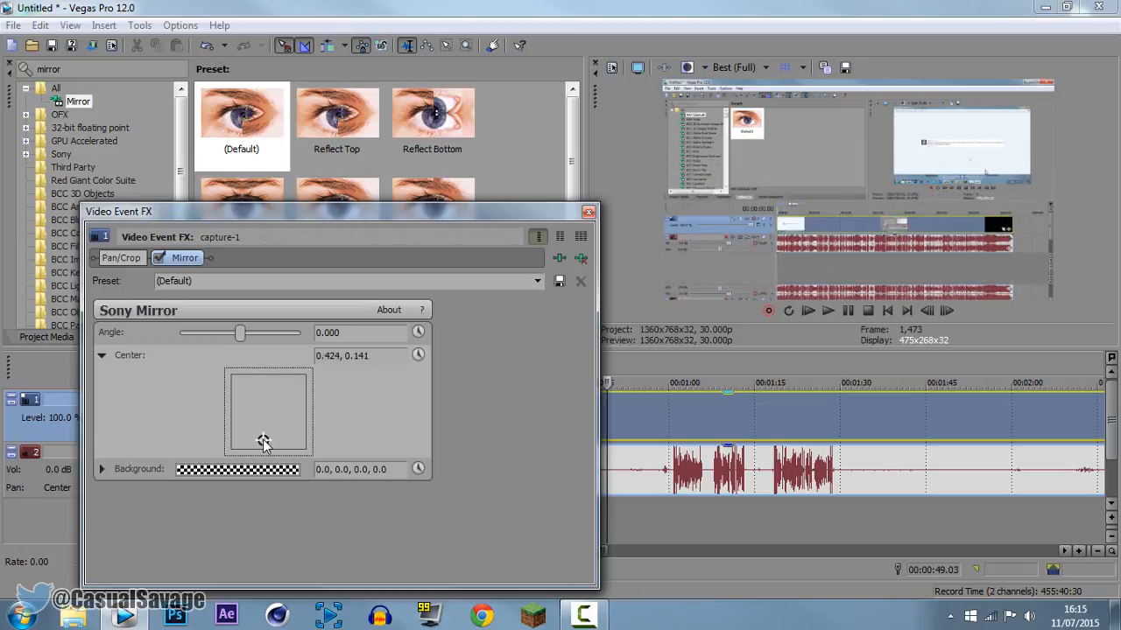
left_click_drag(266, 441, 270, 412)
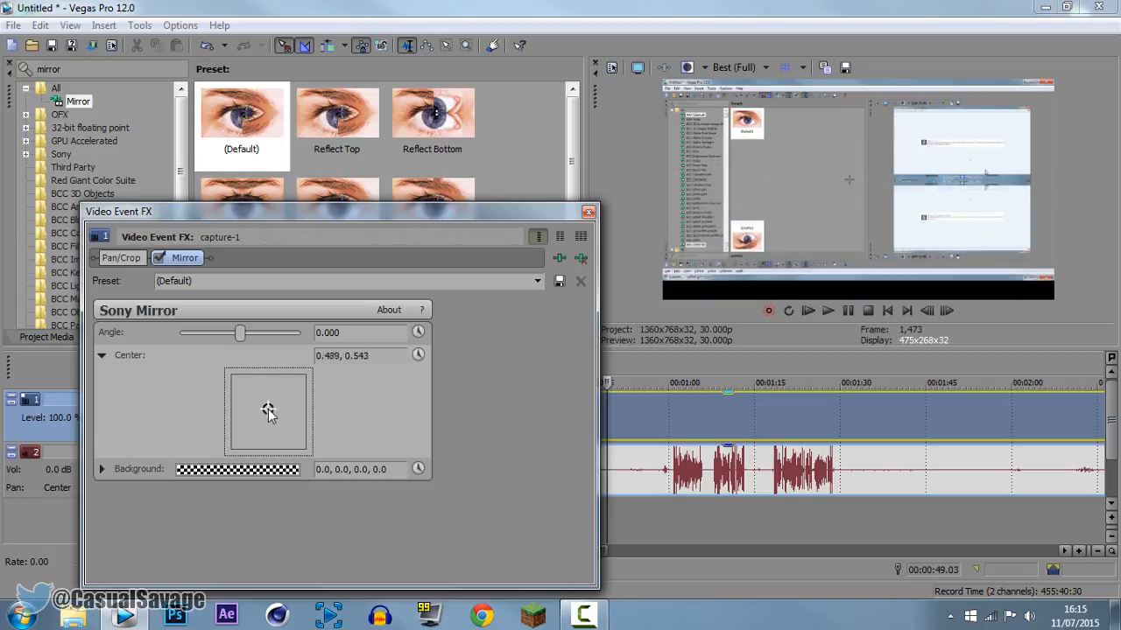
left_click_drag(269, 412, 270, 407)
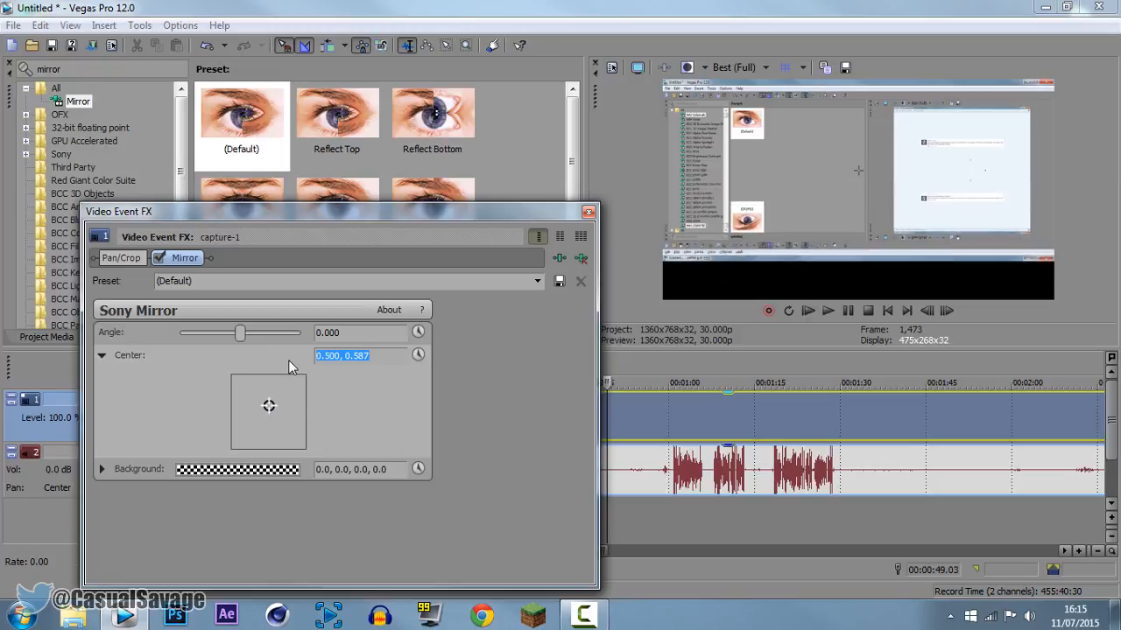
type("0.")
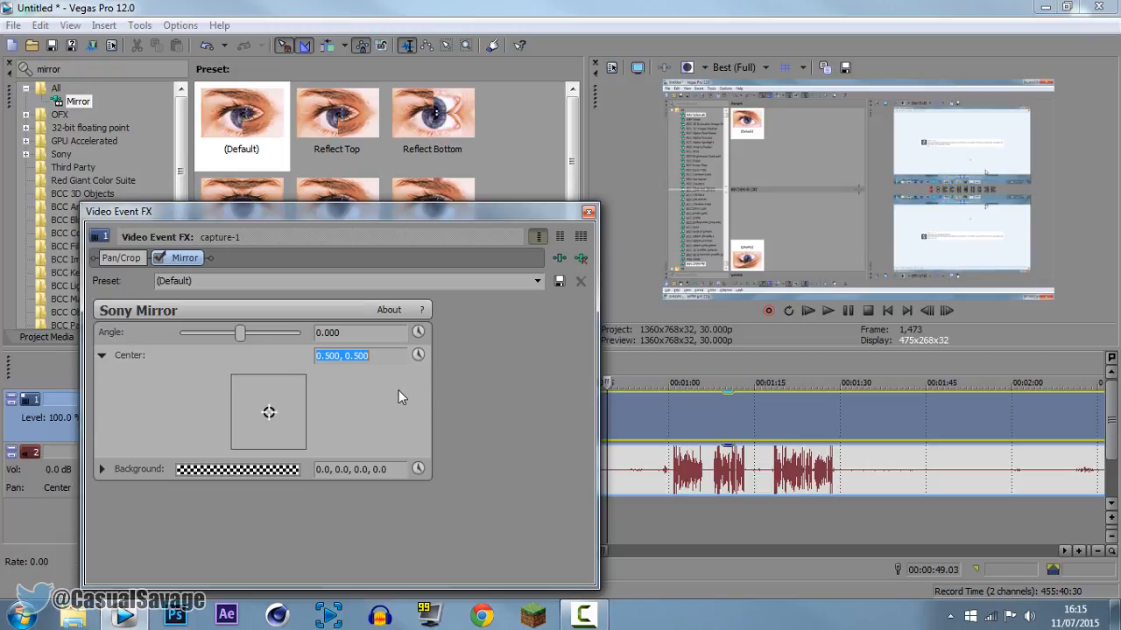
left_click(101, 469)
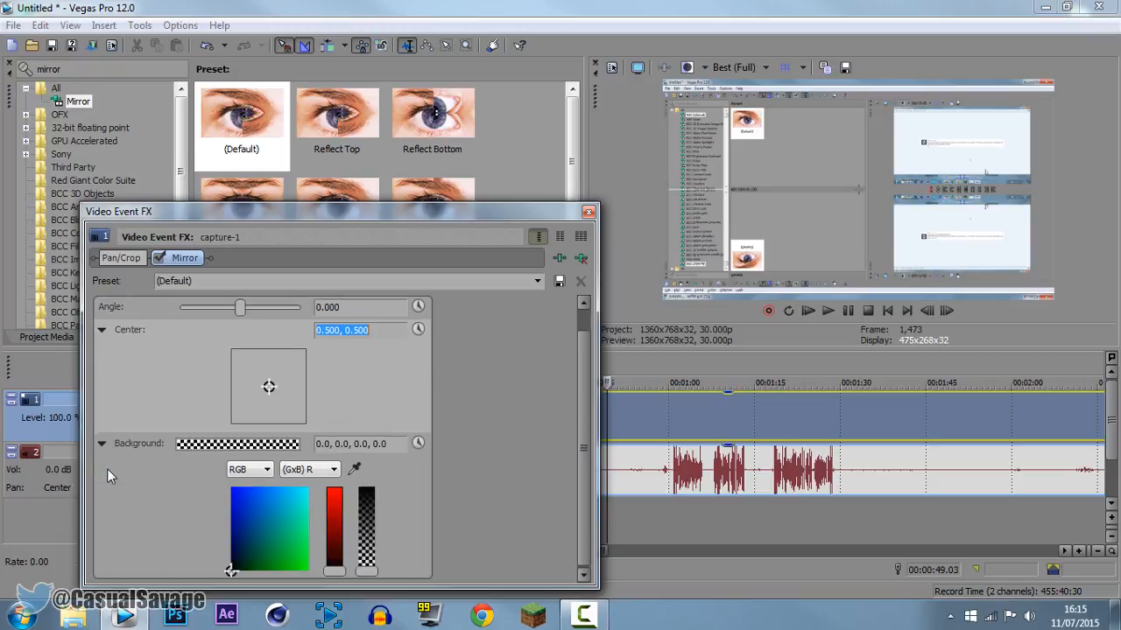
Step: Pick a light-blue background, centre at 0.554, 0.609, and save as preset DJSKAFVSUI
left_click(236, 499)
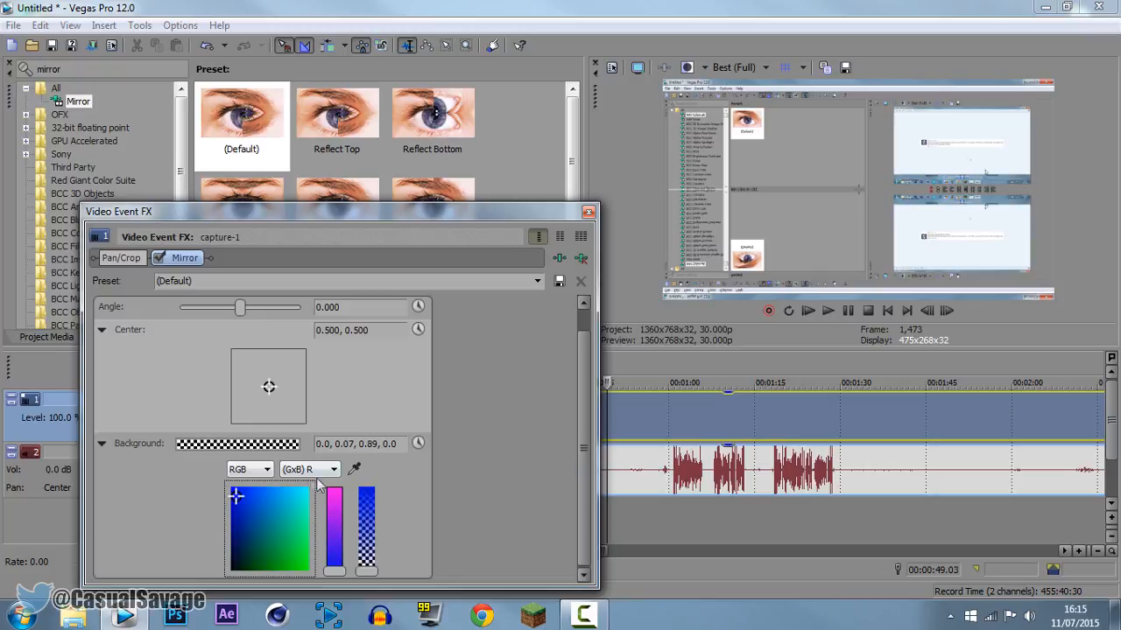
mouse_move(767, 173)
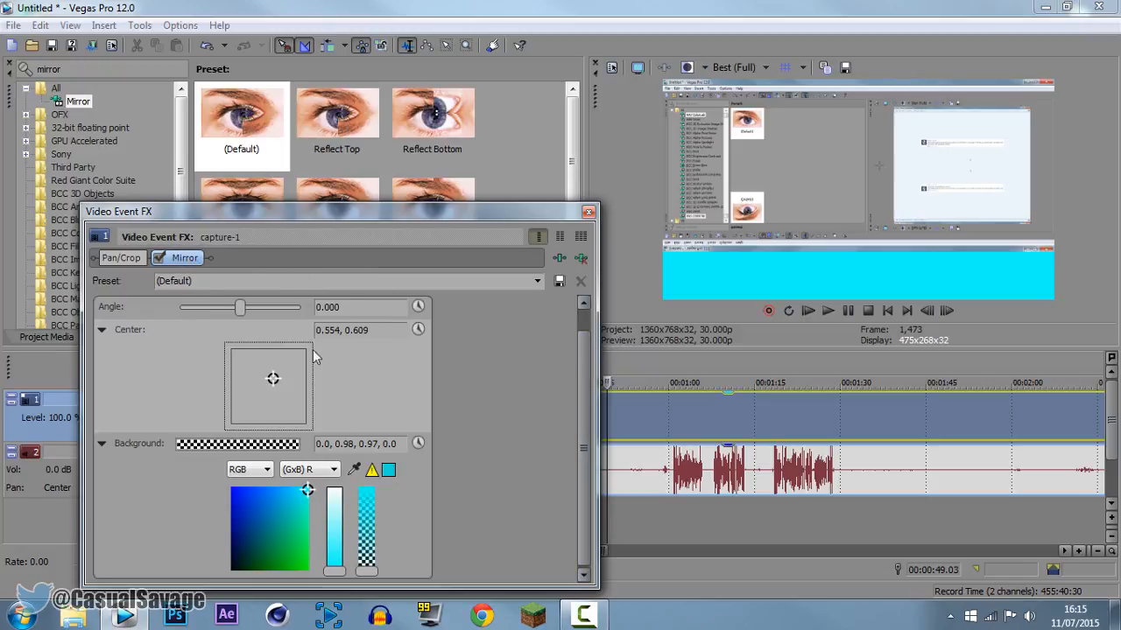
mouse_move(580, 259)
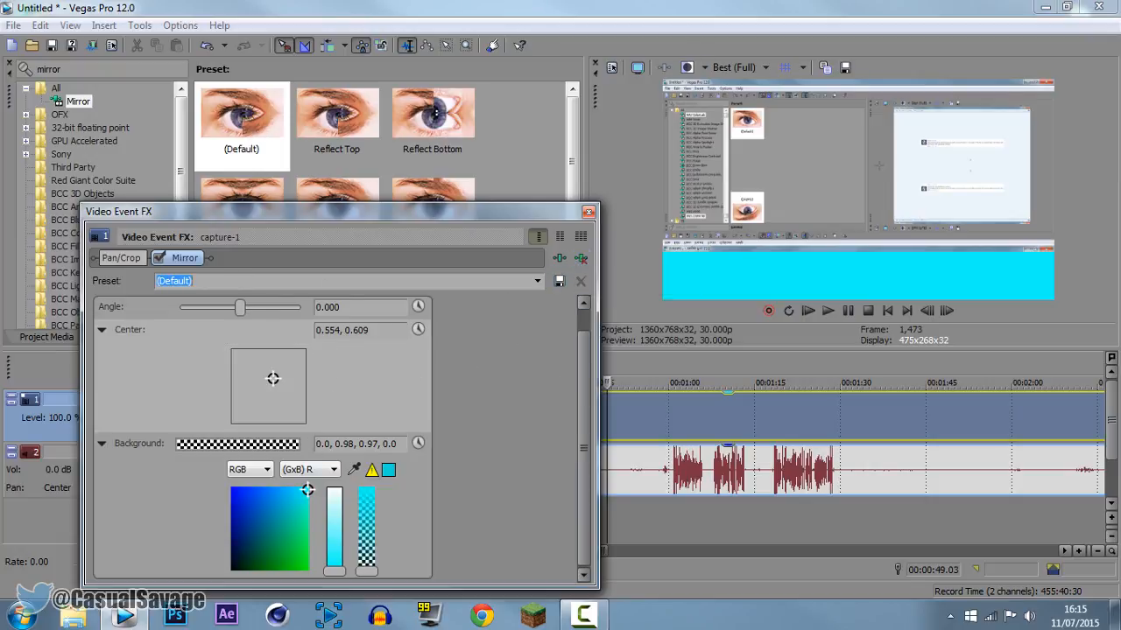
type("DJSKAFVSUI")
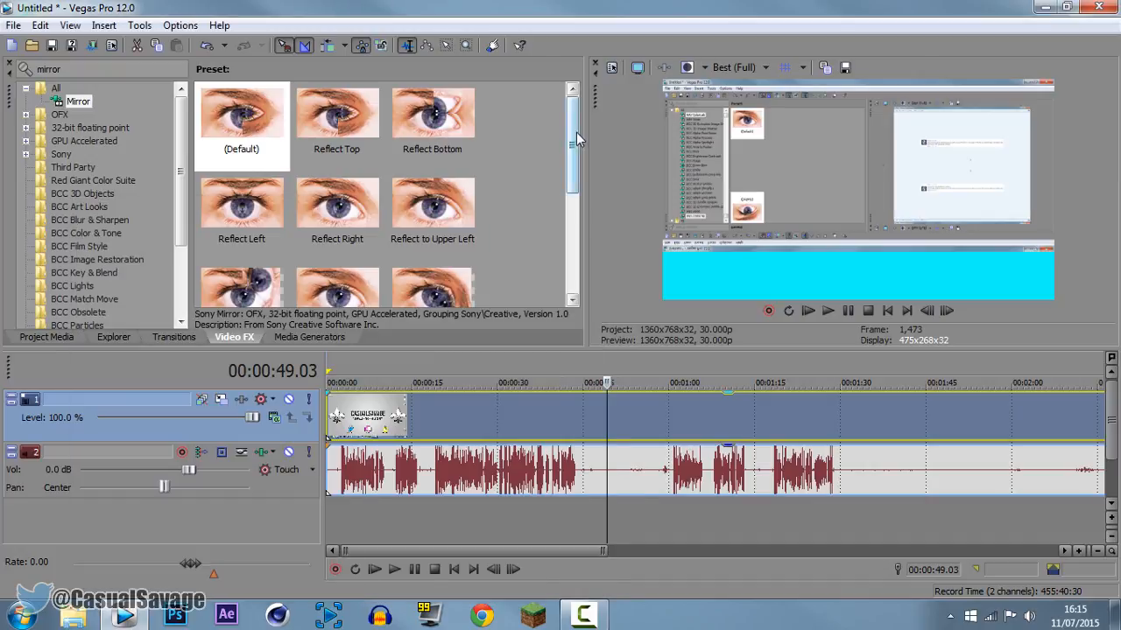
Step: Select the saved DJSKAFVSUI preset and apply it to the clip, restoring the cyan mirror
scroll("down", 3)
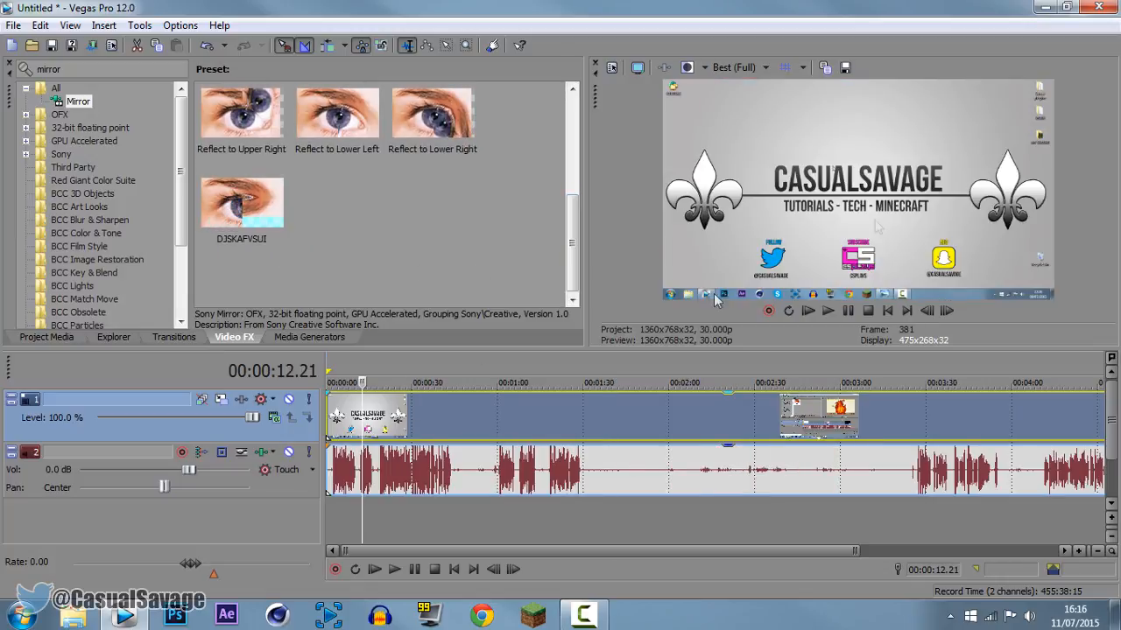
left_click(241, 201)
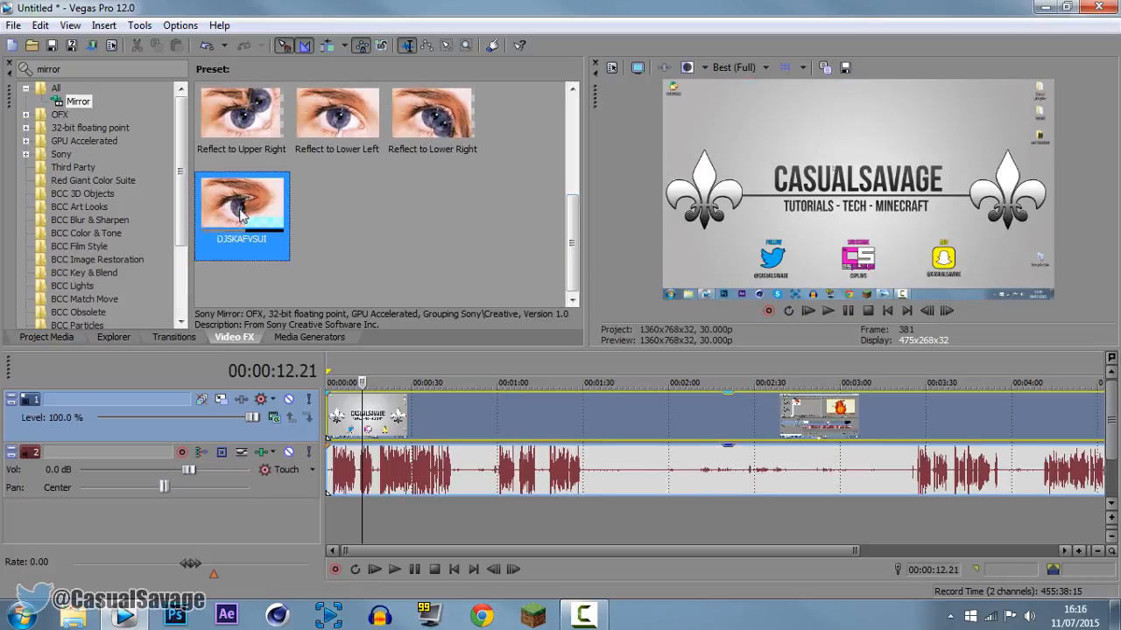
double_click(242, 203)
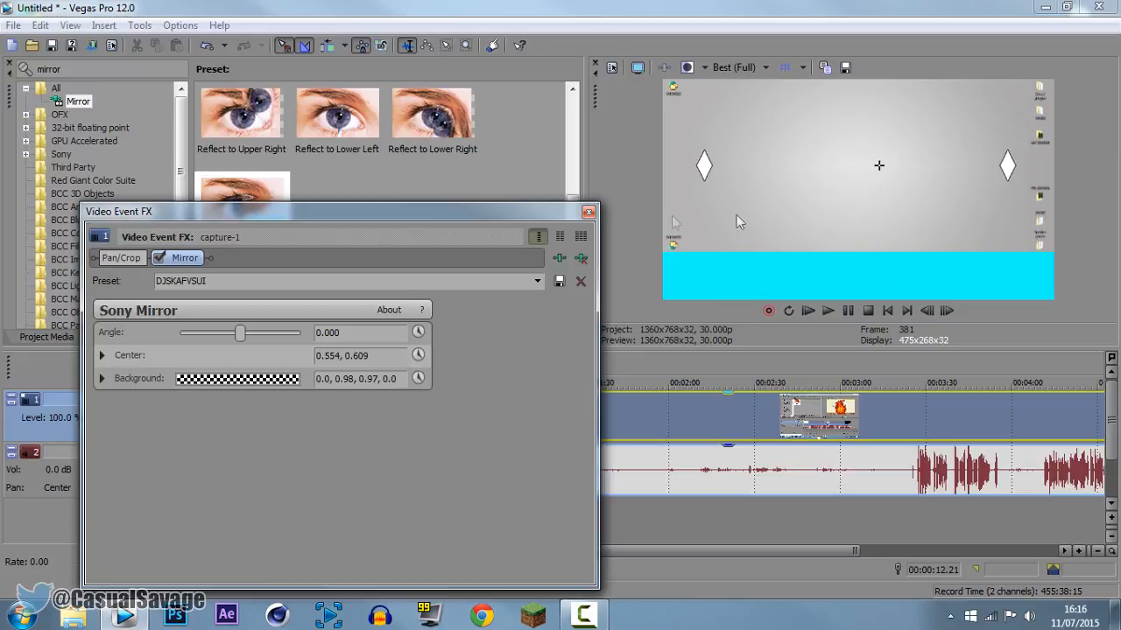